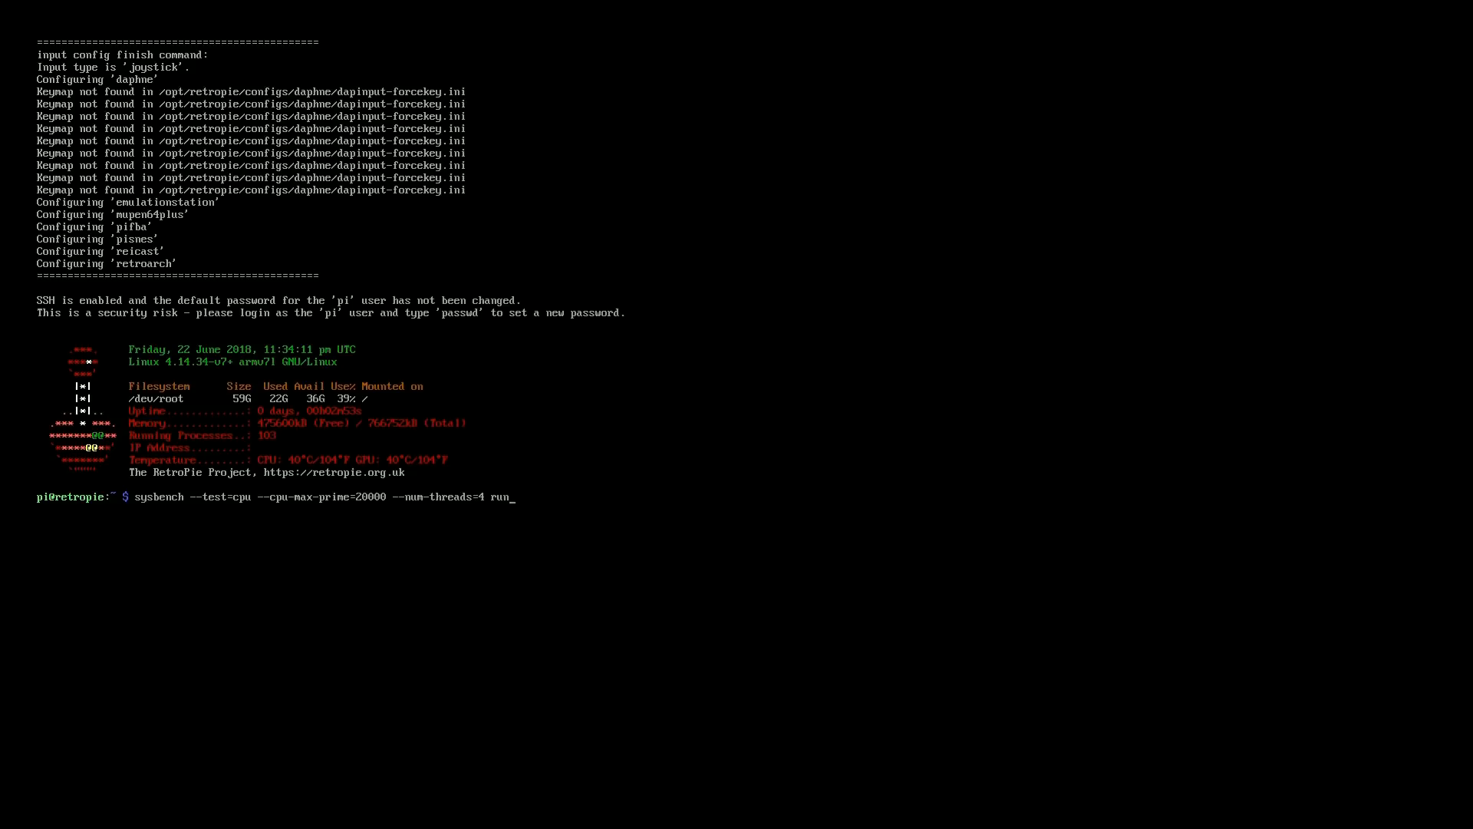
# - Read thermal_zone0/temp repeatedly for idle CPU temperature, getting 36476 and 37014
pyautogui.write('cat /sys/class/thermal/thermal_zone0/temp')
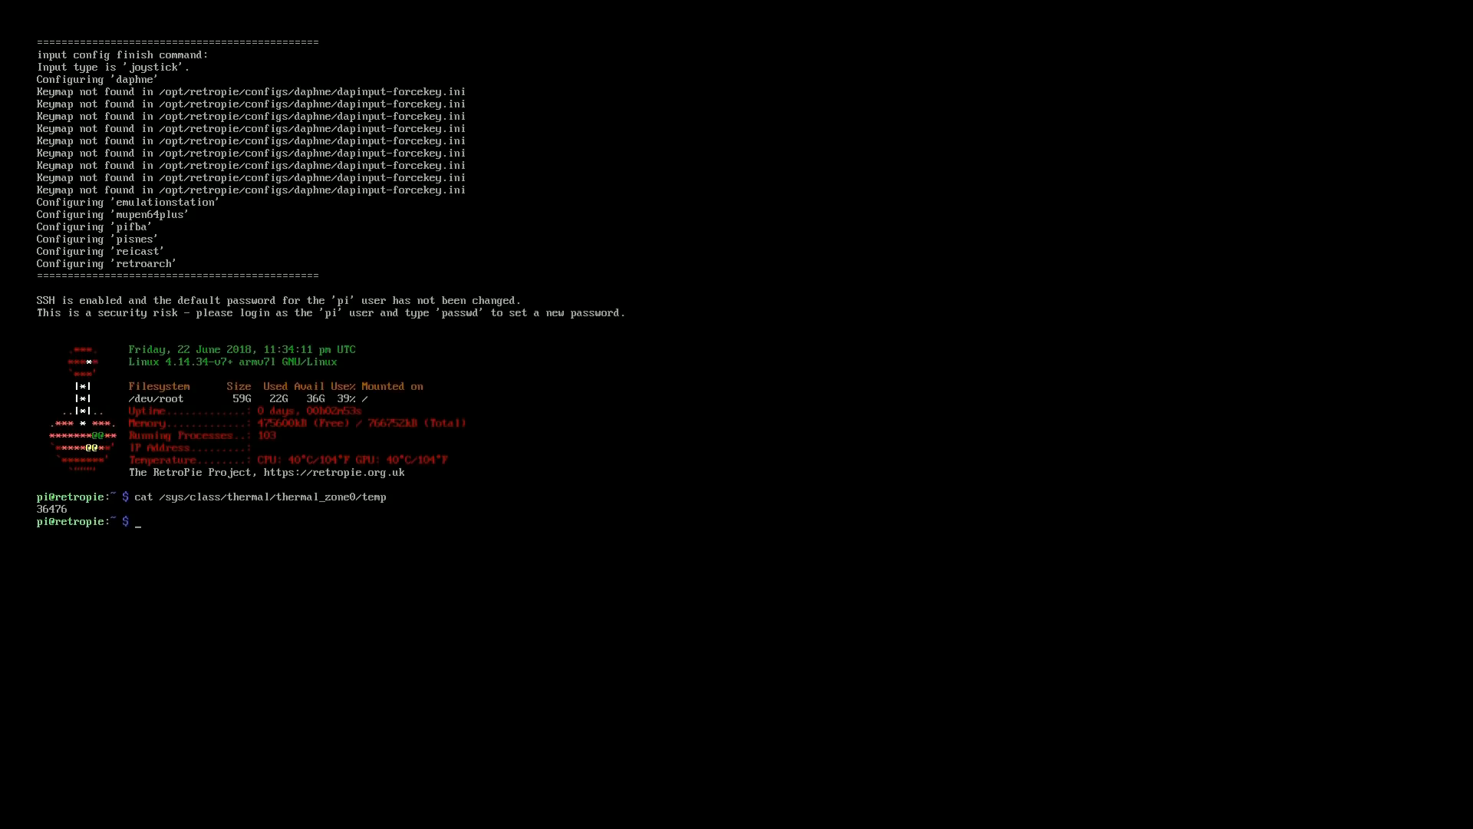
pyautogui.press('Return')
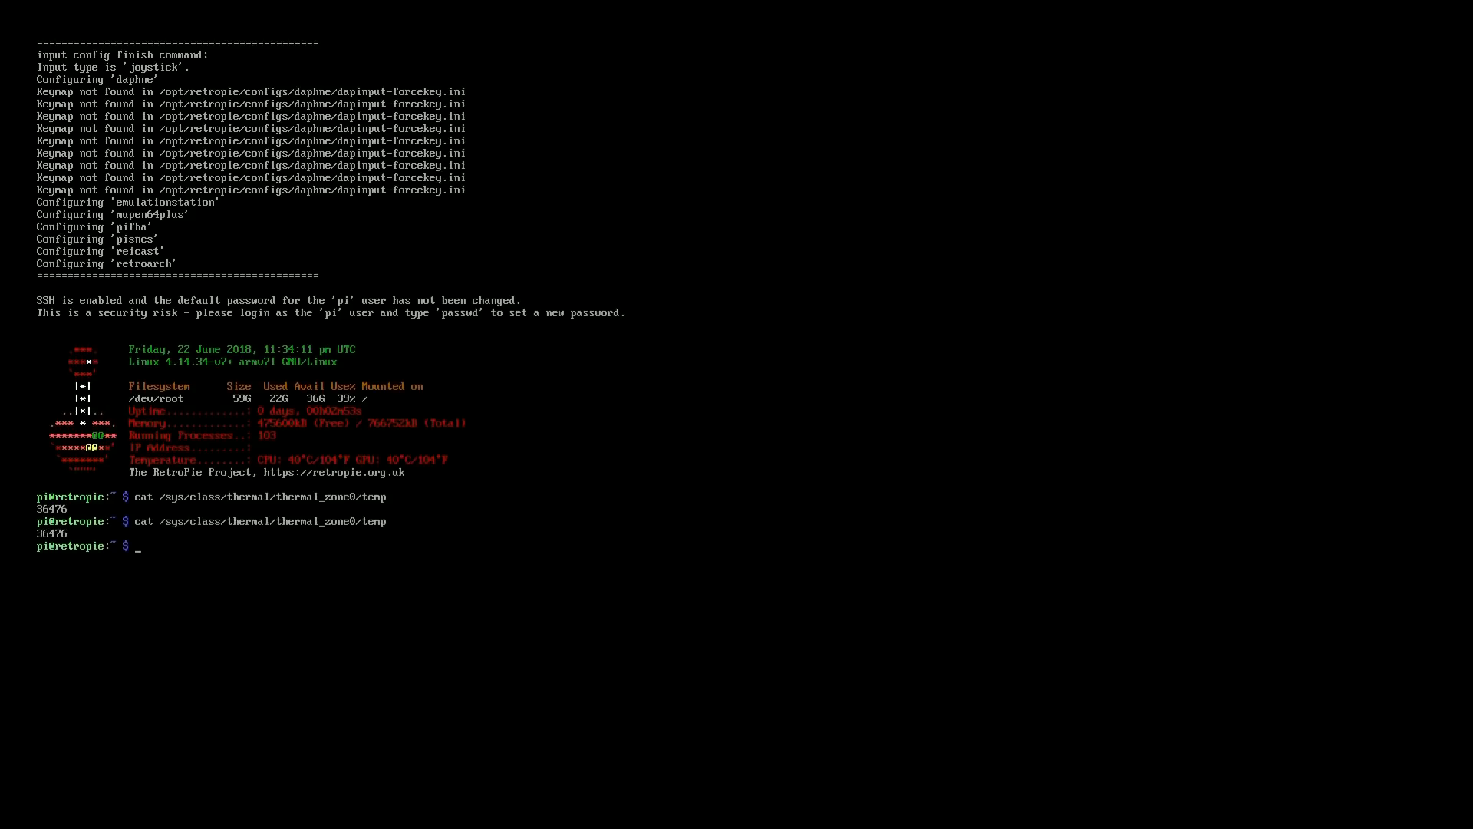
pyautogui.press('Return')
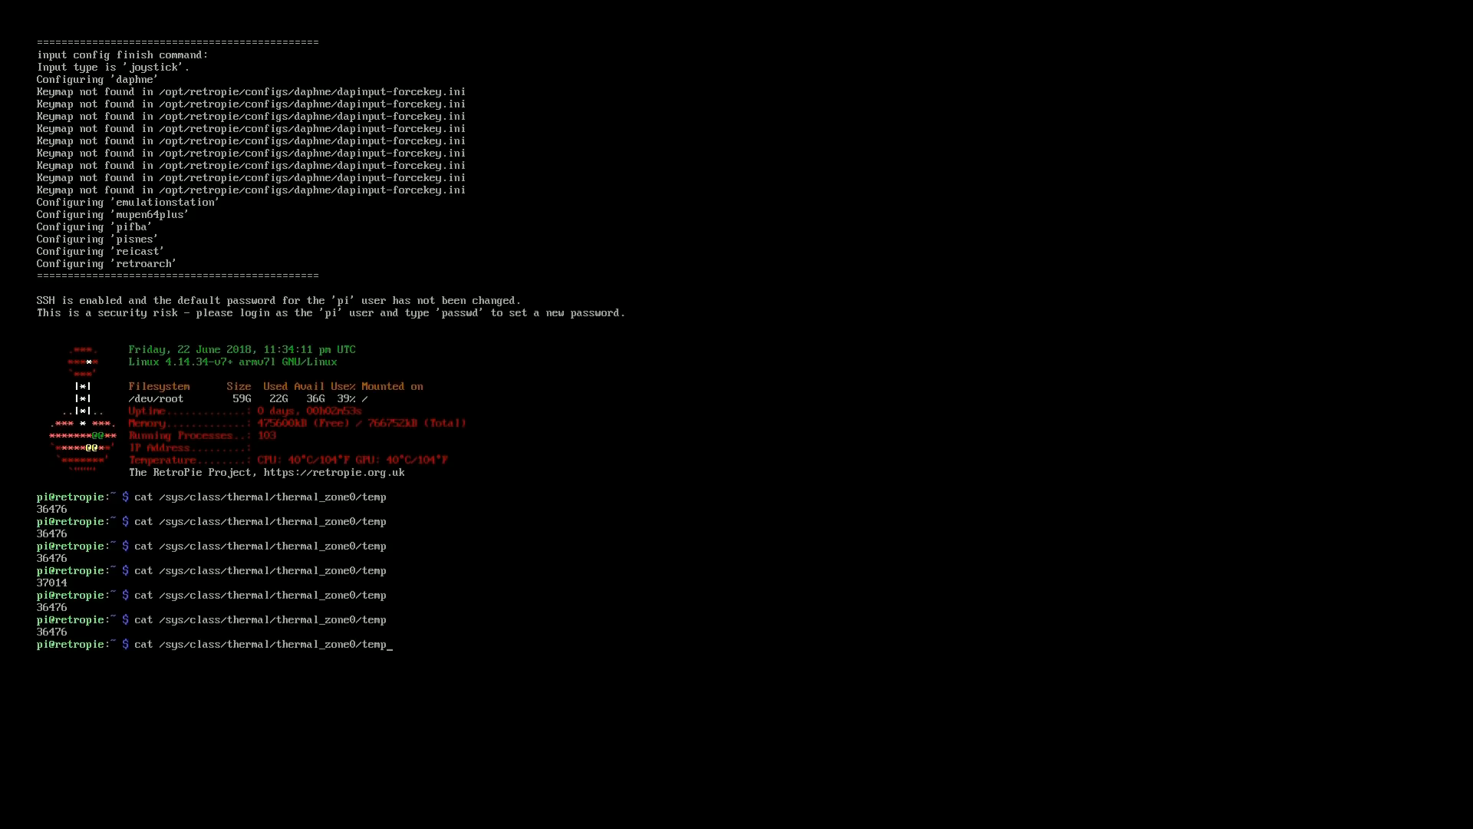
# - Run sysbench cpu-max-prime=20000 on 4 threads, then read temperatures 46160 and 44008
pyautogui.write('sysbench --test=cpu --cpu-max-prime=20000 --num-threads=4 run')
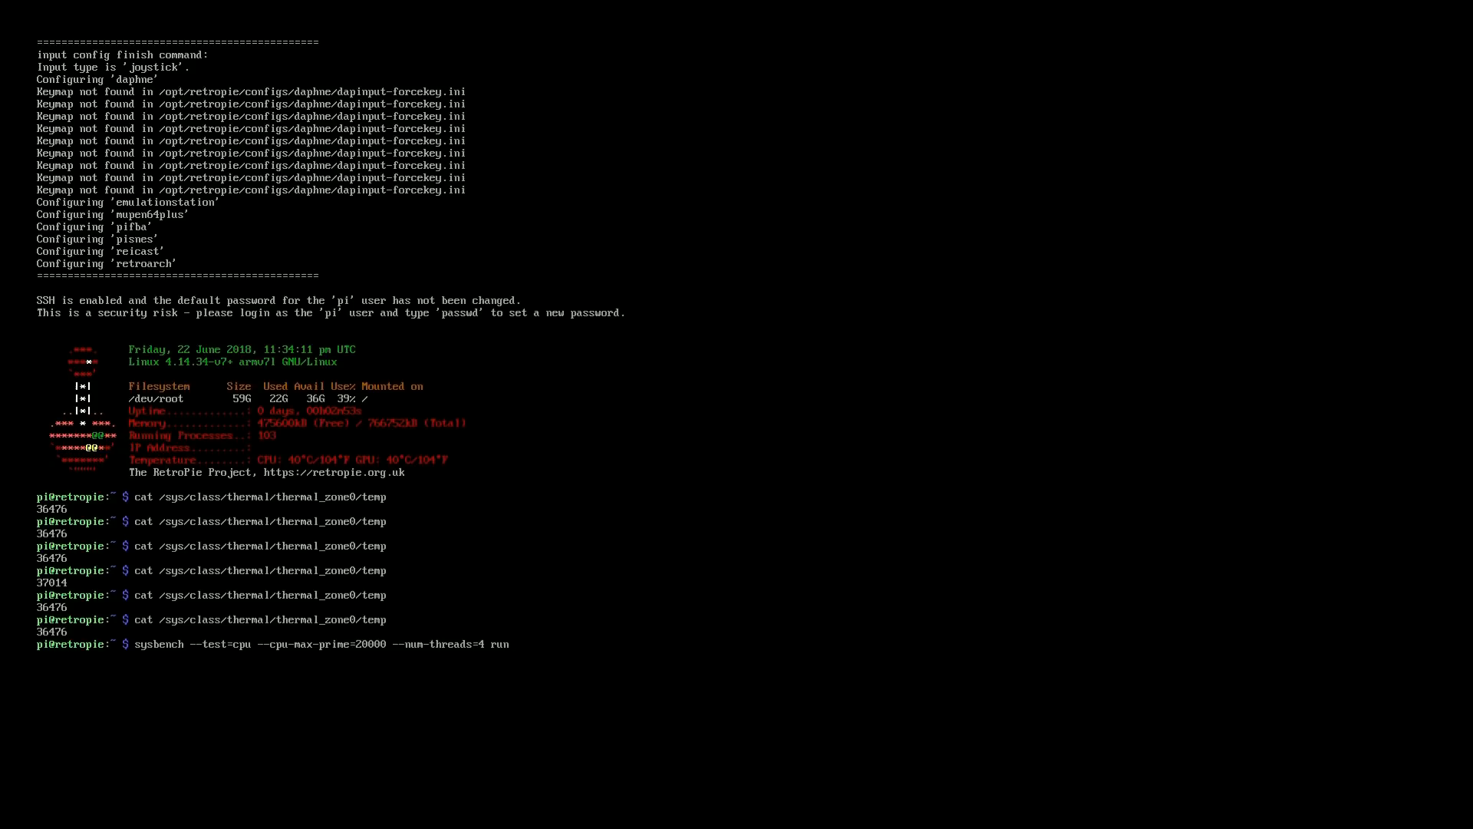
pyautogui.moveTo(514, 644)
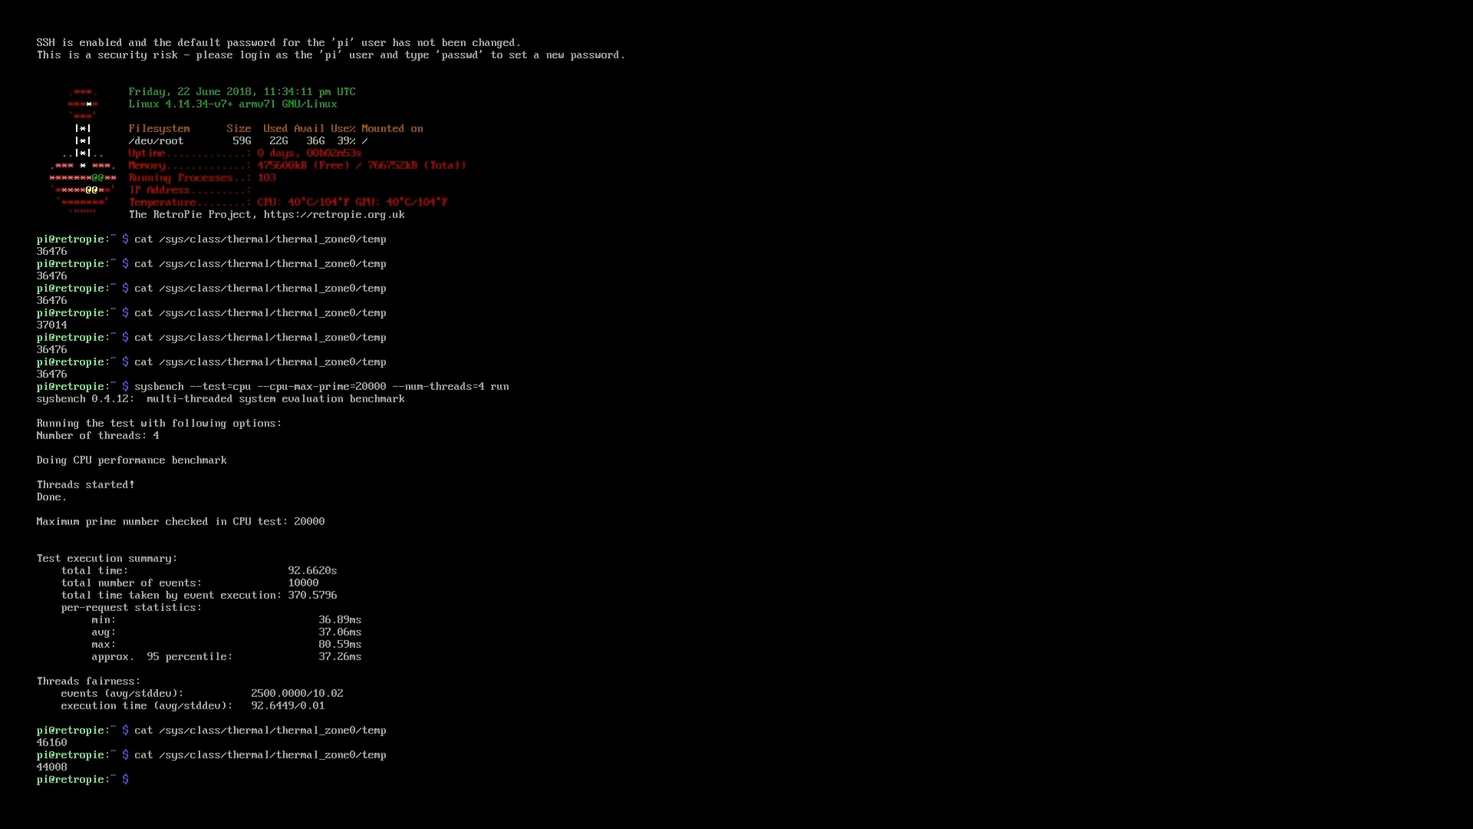
pyautogui.write('cat /sys/class/thermal/thermal_zone0/temp')
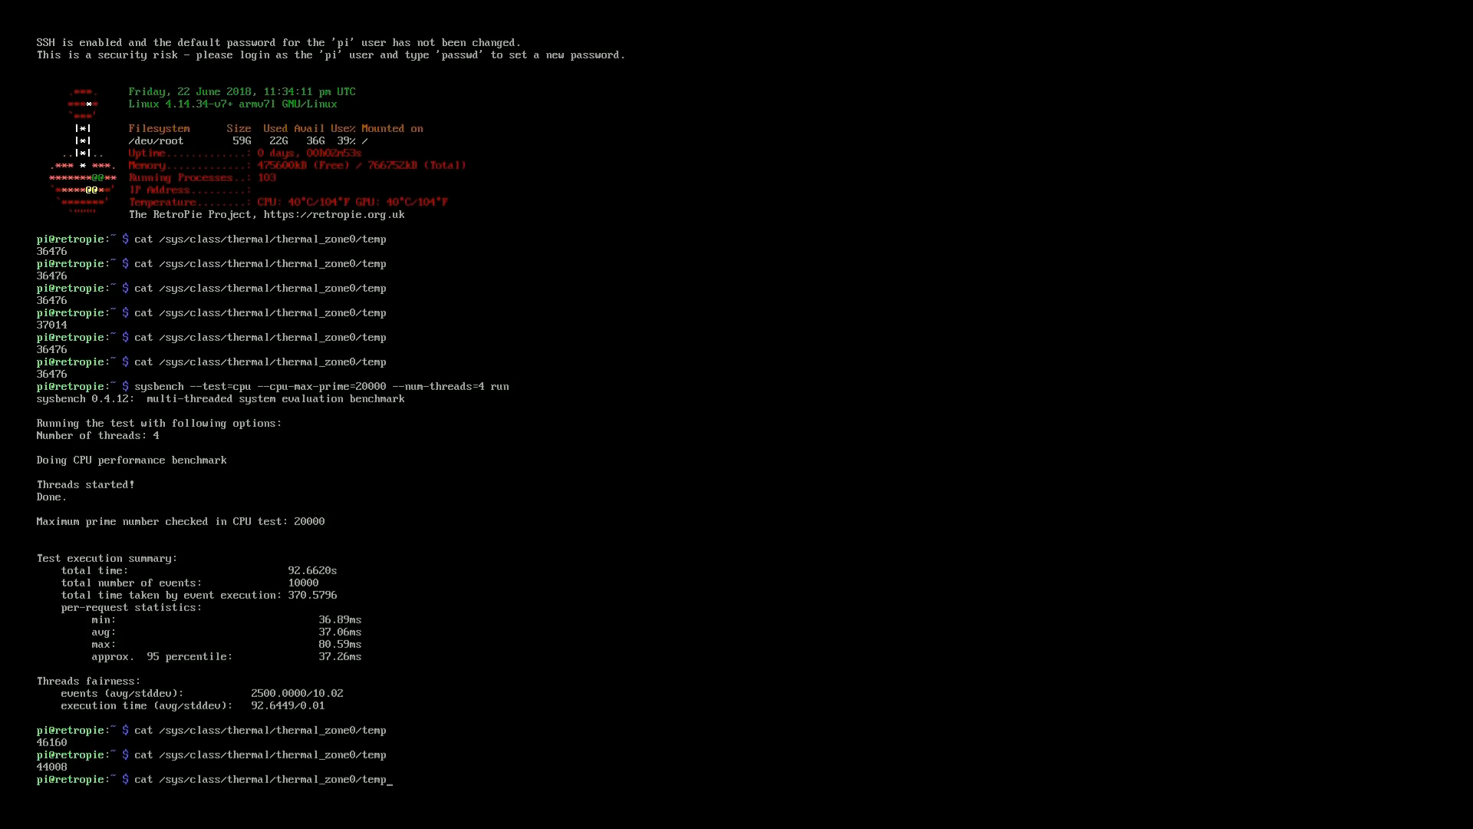